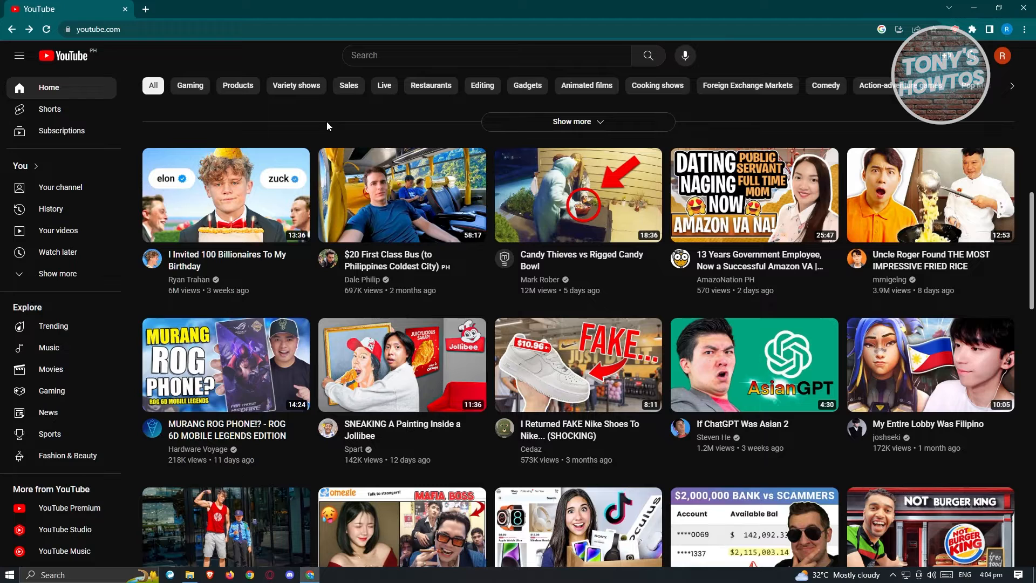
pyautogui.moveTo(332, 120)
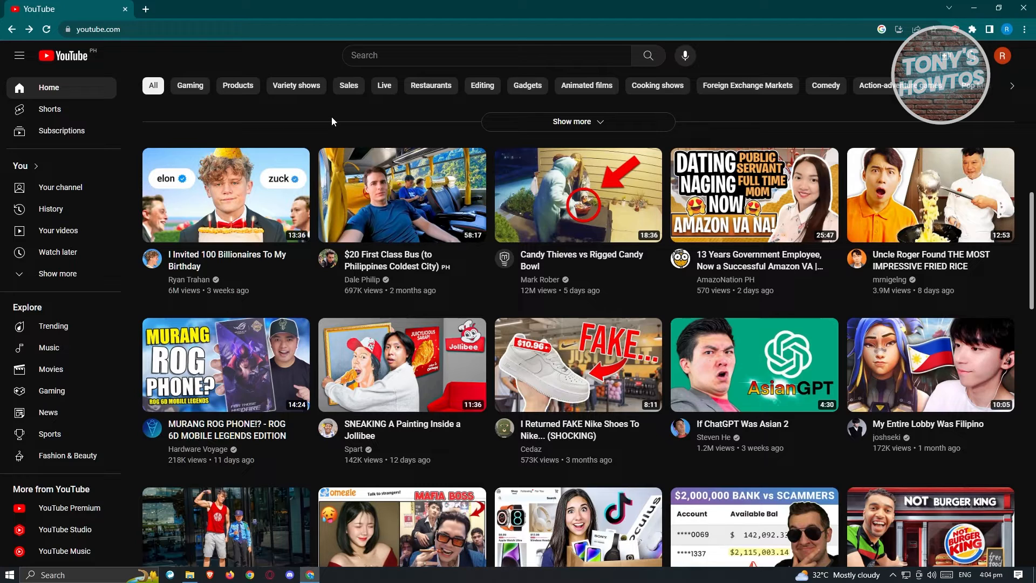
pyautogui.moveTo(422, 156)
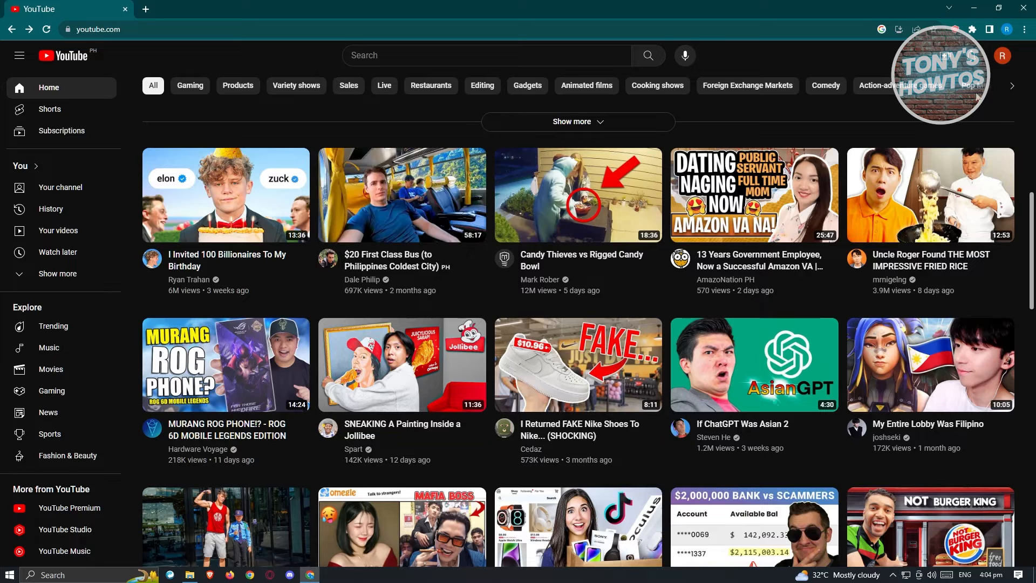
# Step: Choose YouTube Studio from the profile avatar's account menu
pyautogui.click(1003, 55)
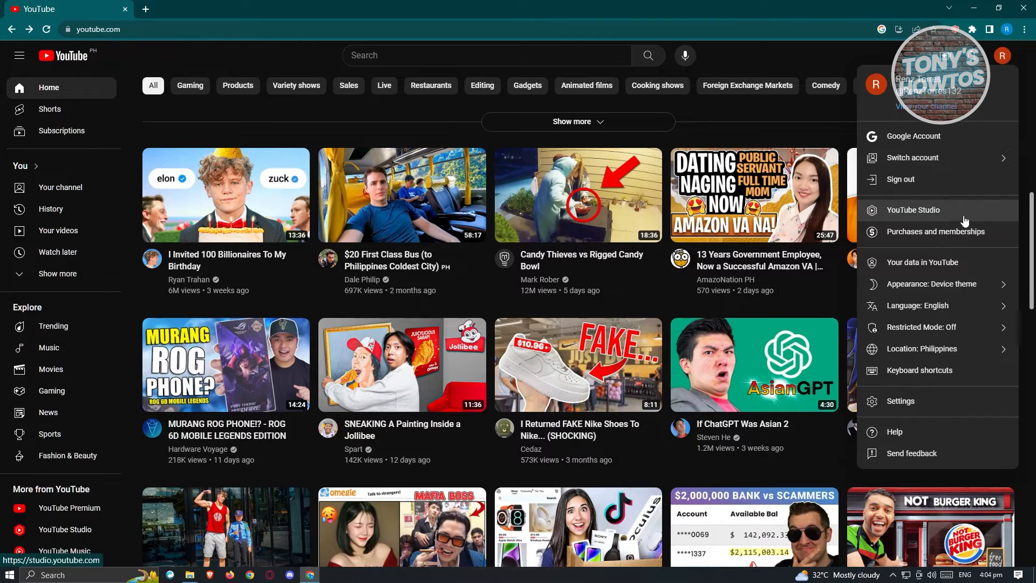
pyautogui.moveTo(919, 219)
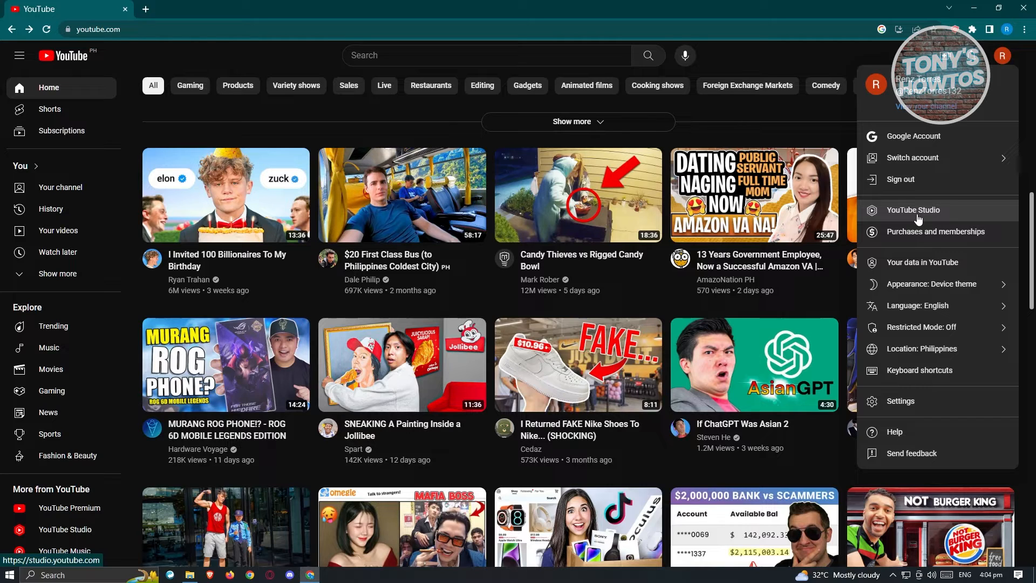
pyautogui.click(913, 210)
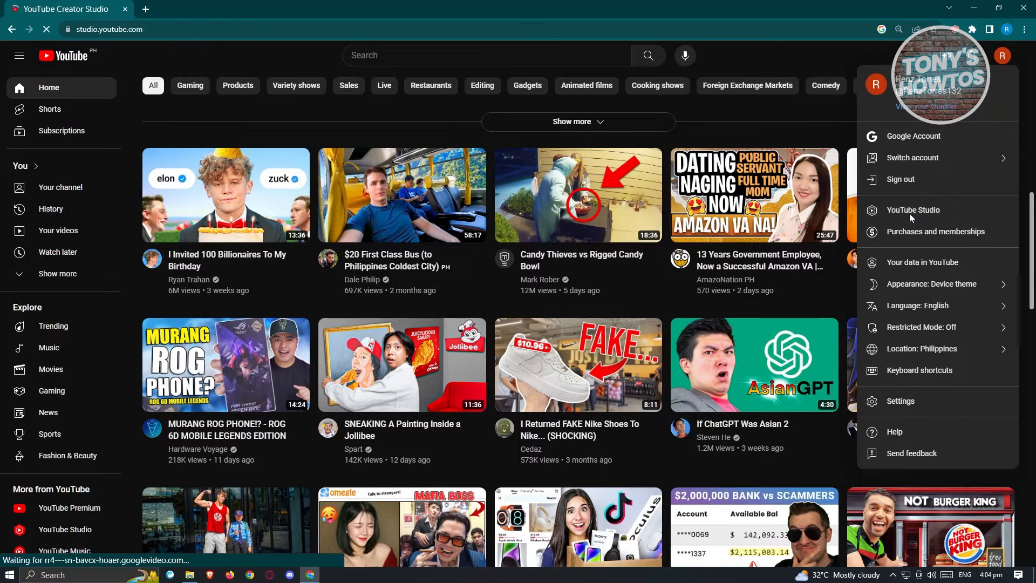
# Step: Go to the Content section from the Studio left sidebar
pyautogui.click(913, 210)
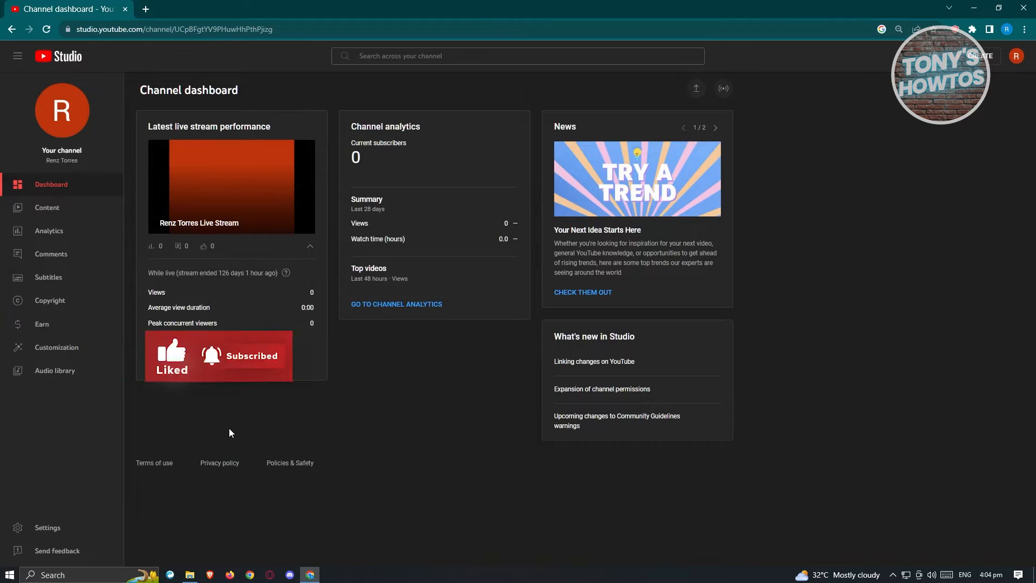
pyautogui.moveTo(39, 308)
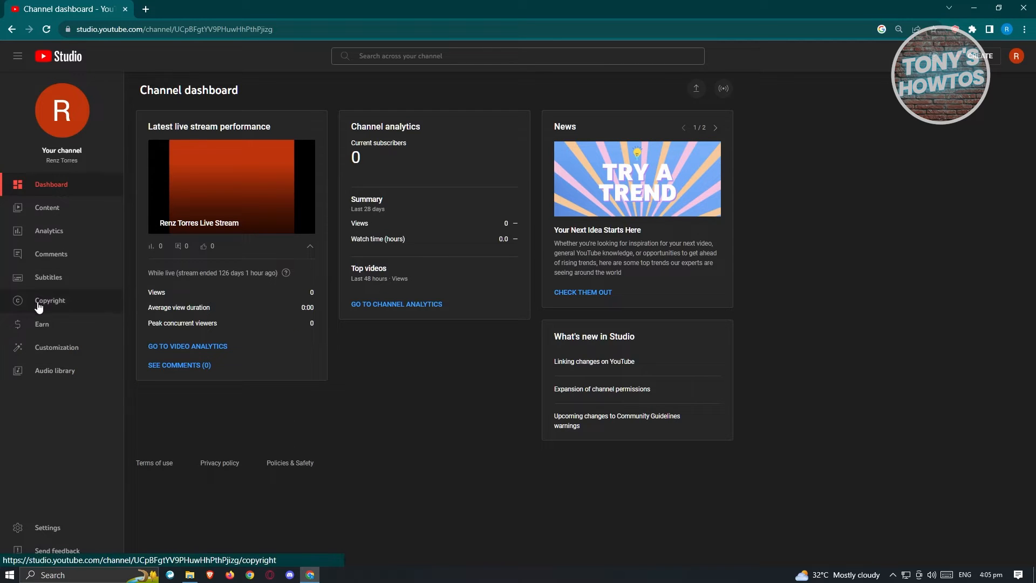
pyautogui.moveTo(53, 255)
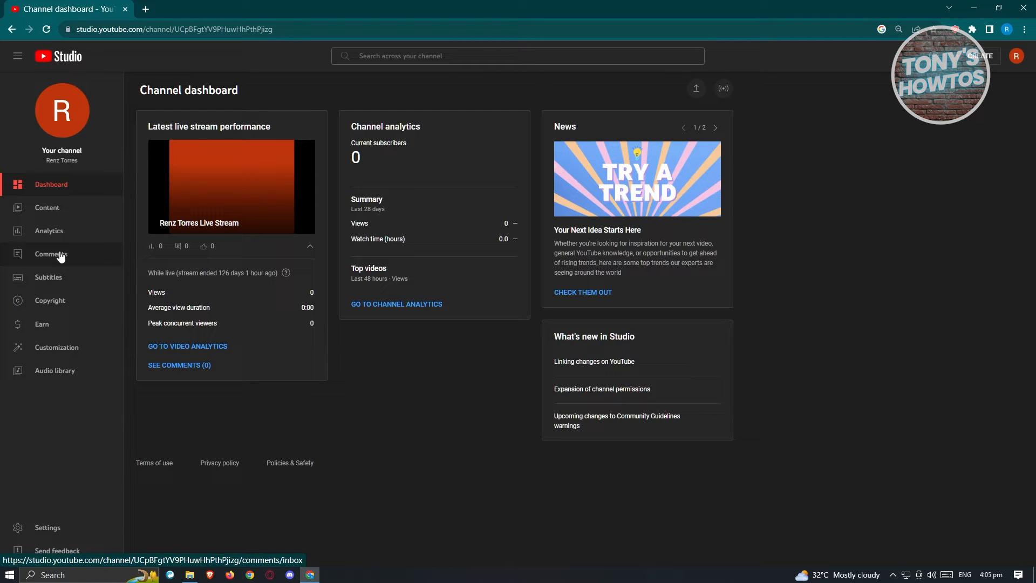
pyautogui.moveTo(65, 285)
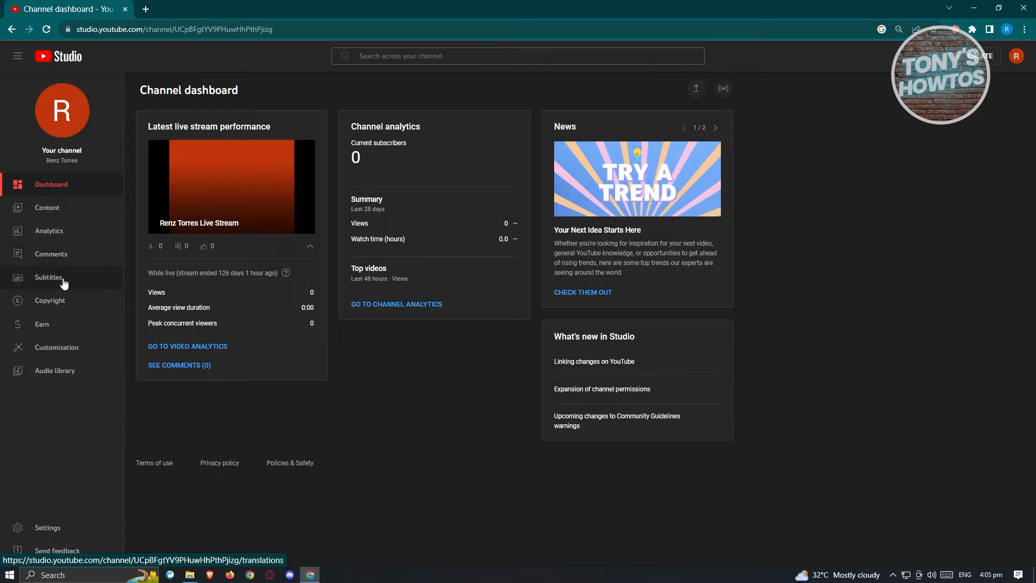
pyautogui.click(48, 207)
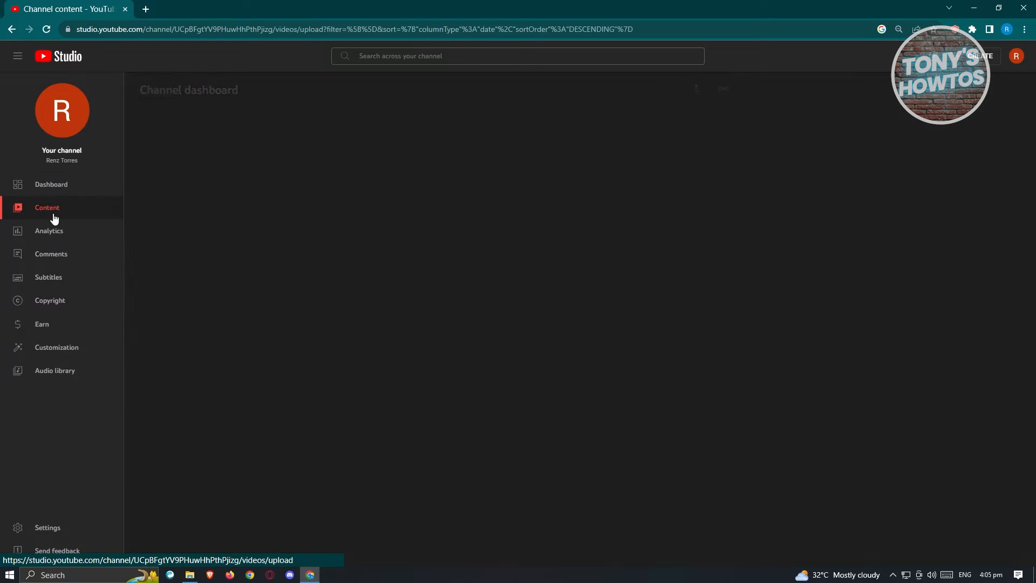
# Step: Load the Channel content Videos list showing one draft and several unlisted uploads
pyautogui.click(47, 208)
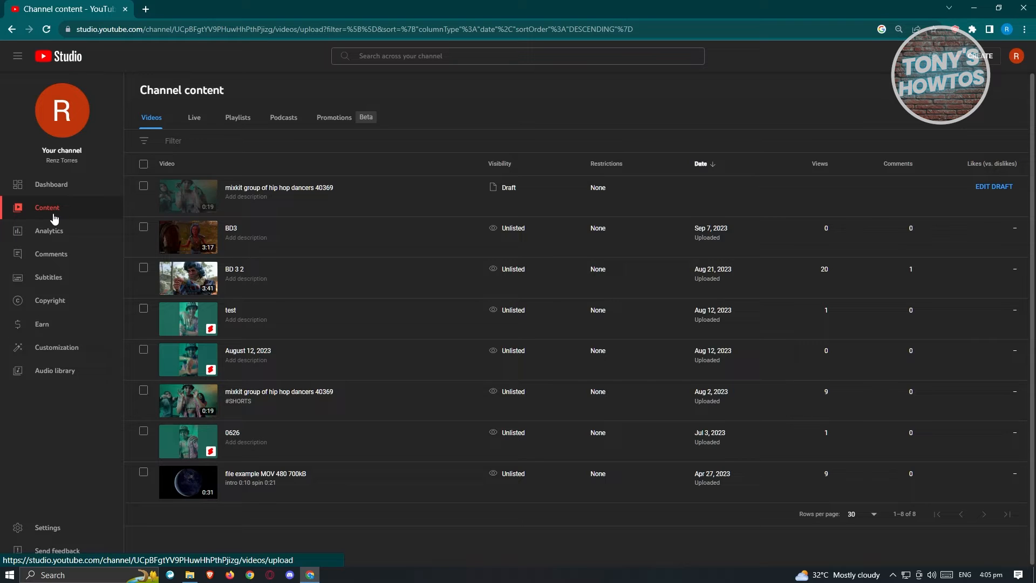
pyautogui.moveTo(352, 159)
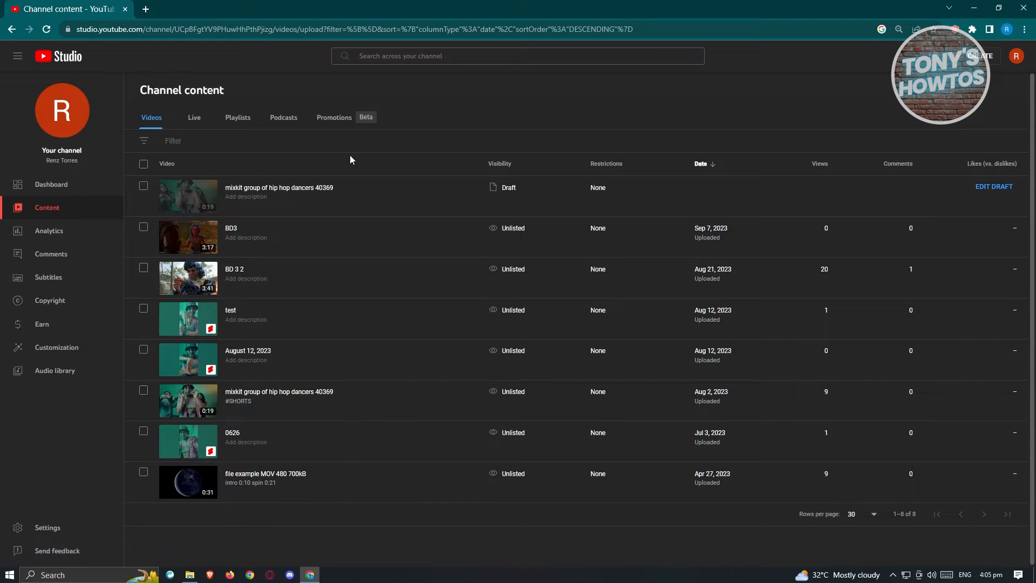
pyautogui.moveTo(174, 140)
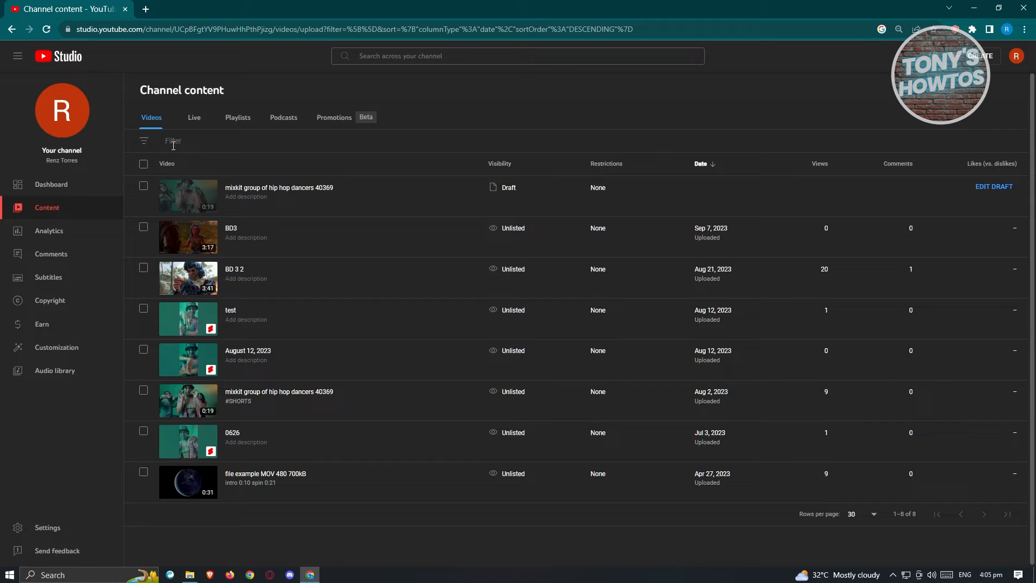
# Step: Filter the video list by Visibility: Draft so only the single draft video shows
pyautogui.click(174, 140)
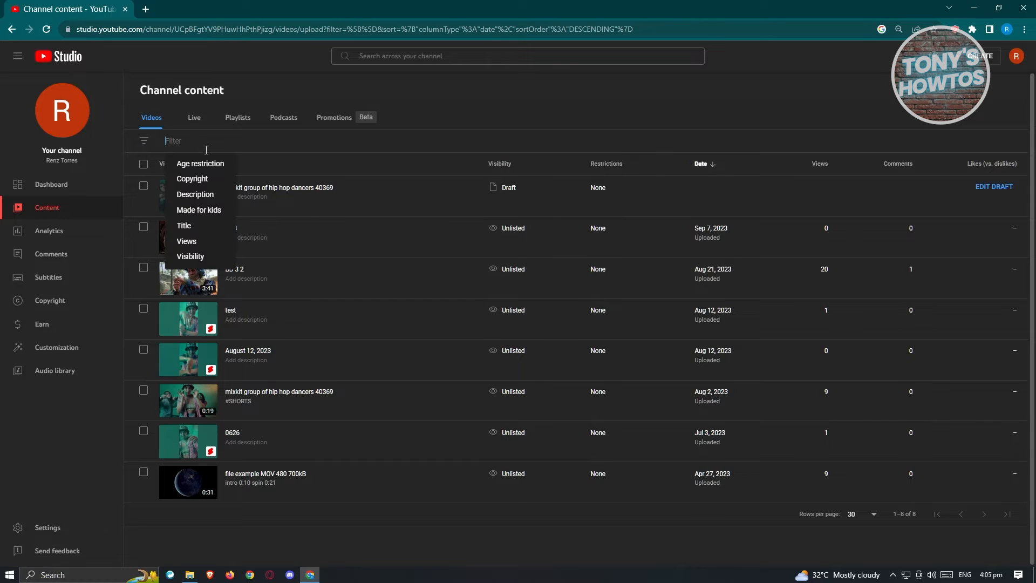
pyautogui.click(190, 257)
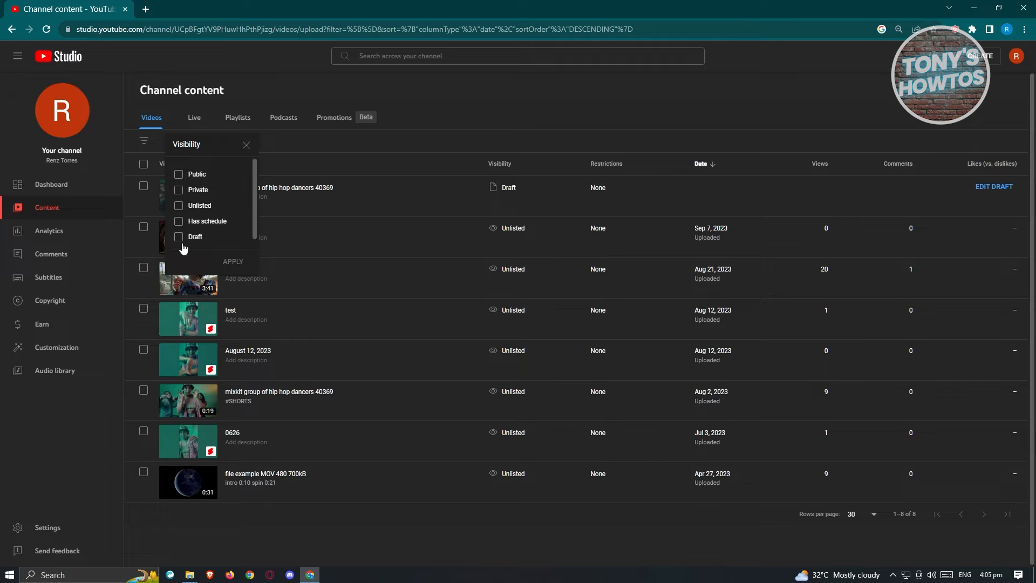
pyautogui.click(178, 237)
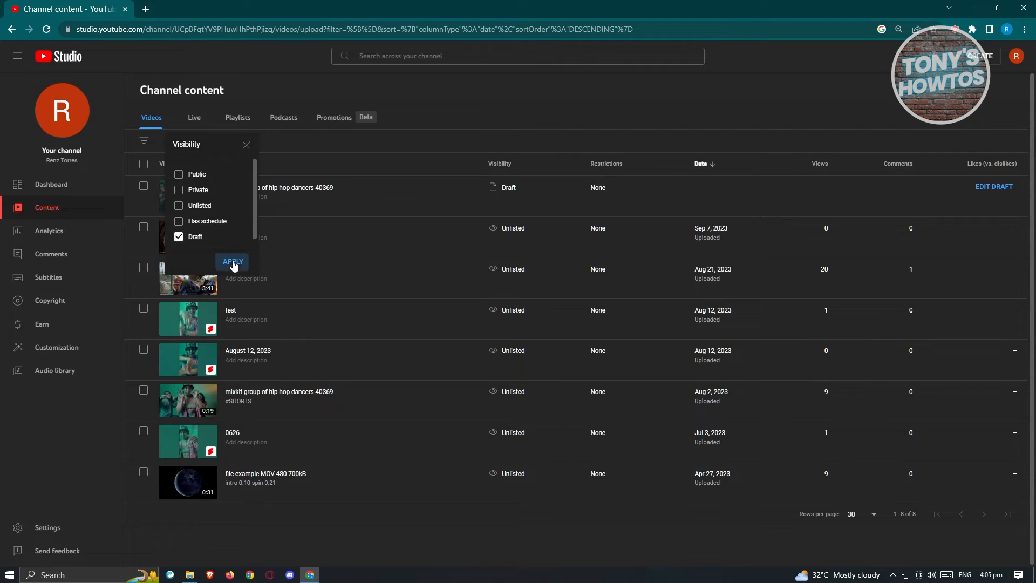
pyautogui.click(232, 261)
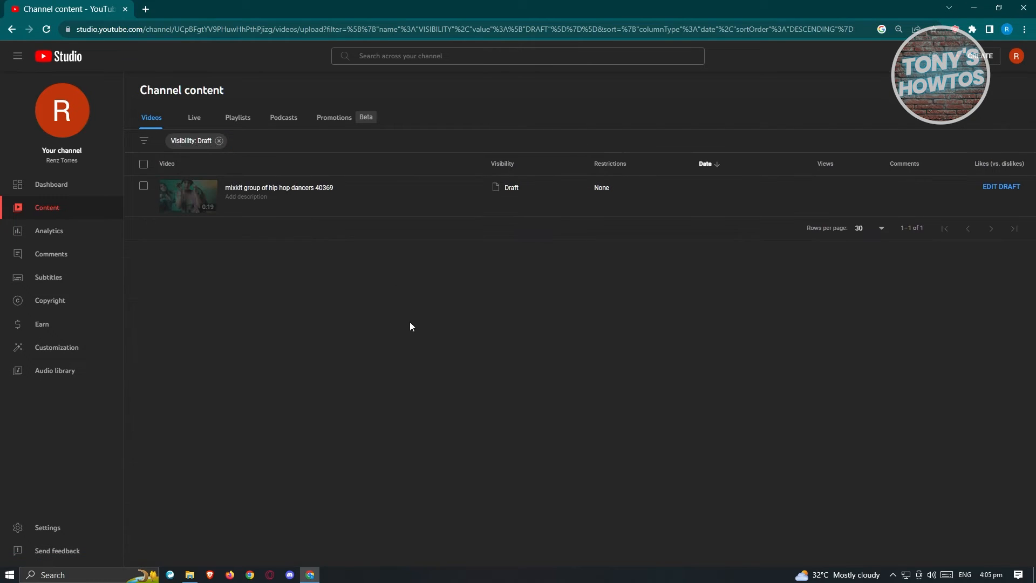
pyautogui.moveTo(269, 257)
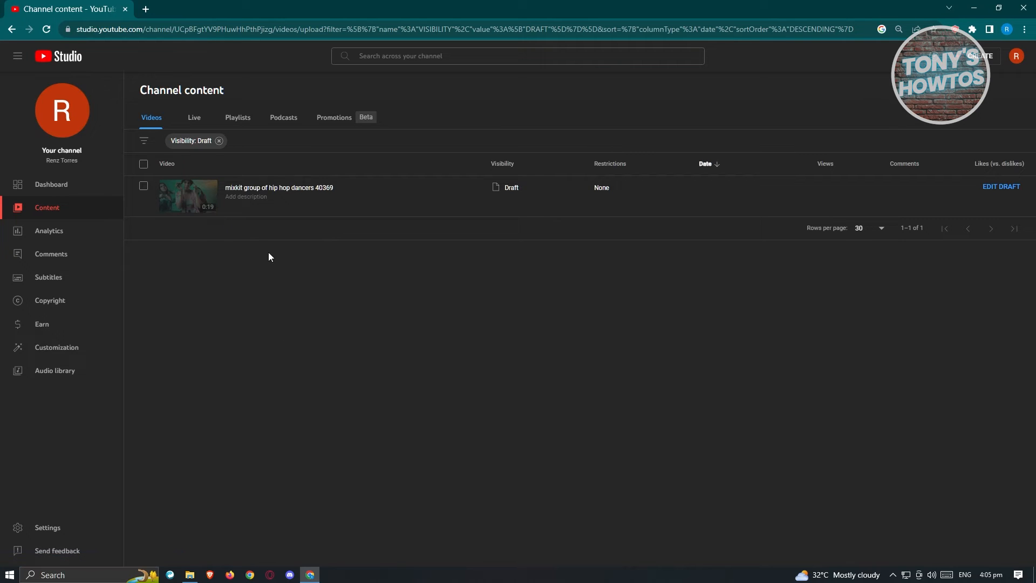
pyautogui.moveTo(270, 224)
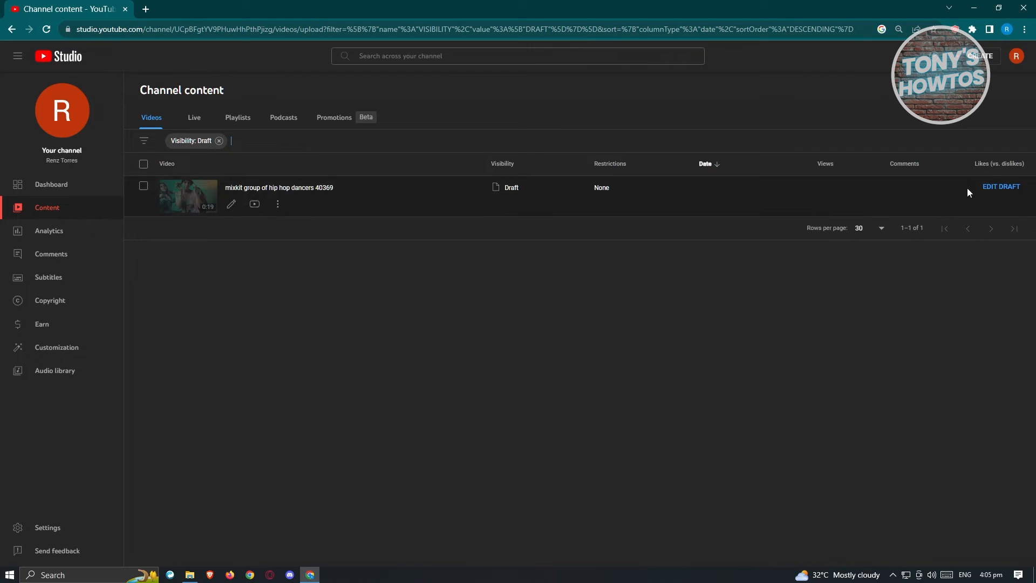
pyautogui.moveTo(1001, 186)
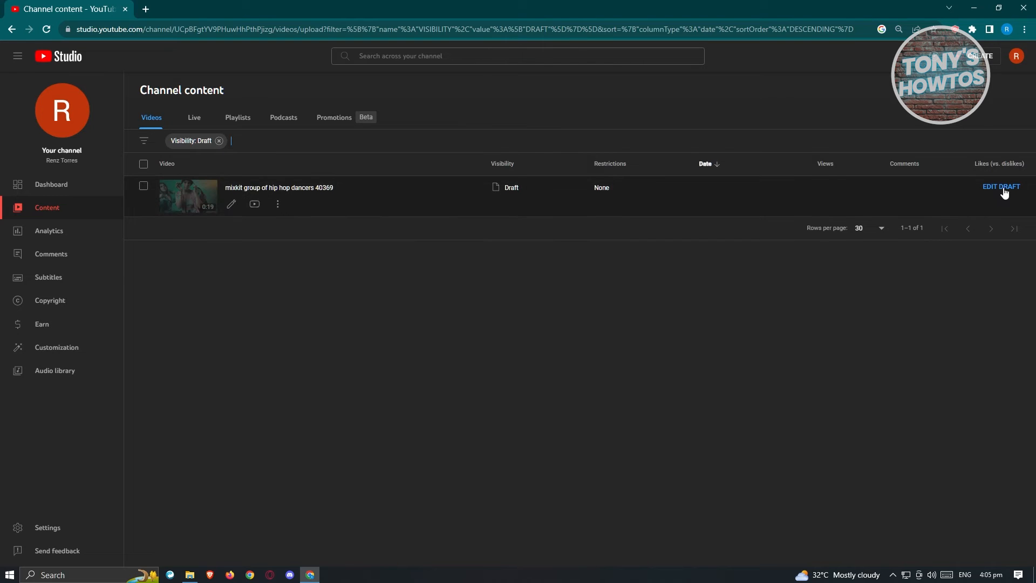
pyautogui.moveTo(278, 205)
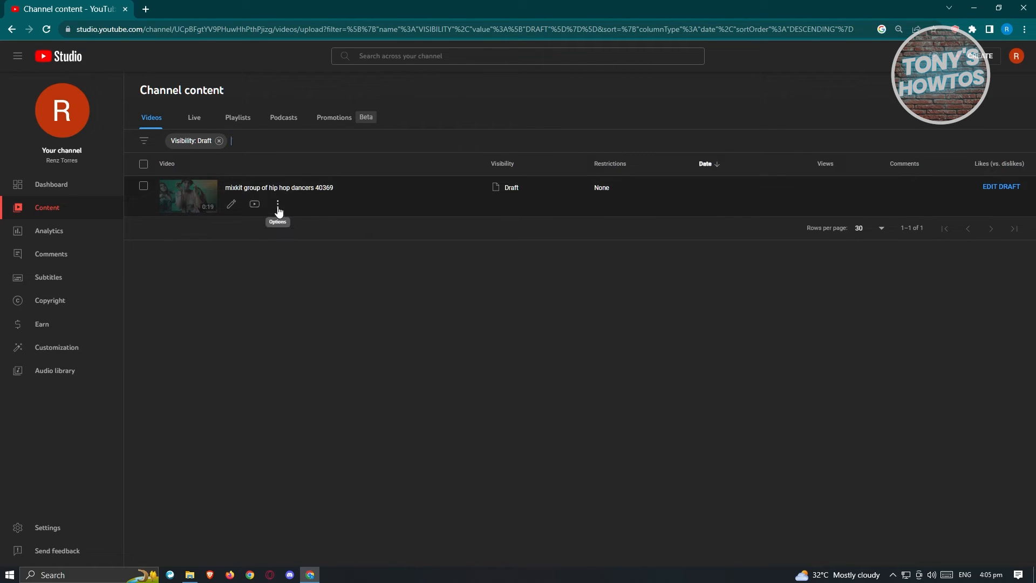
pyautogui.moveTo(283, 212)
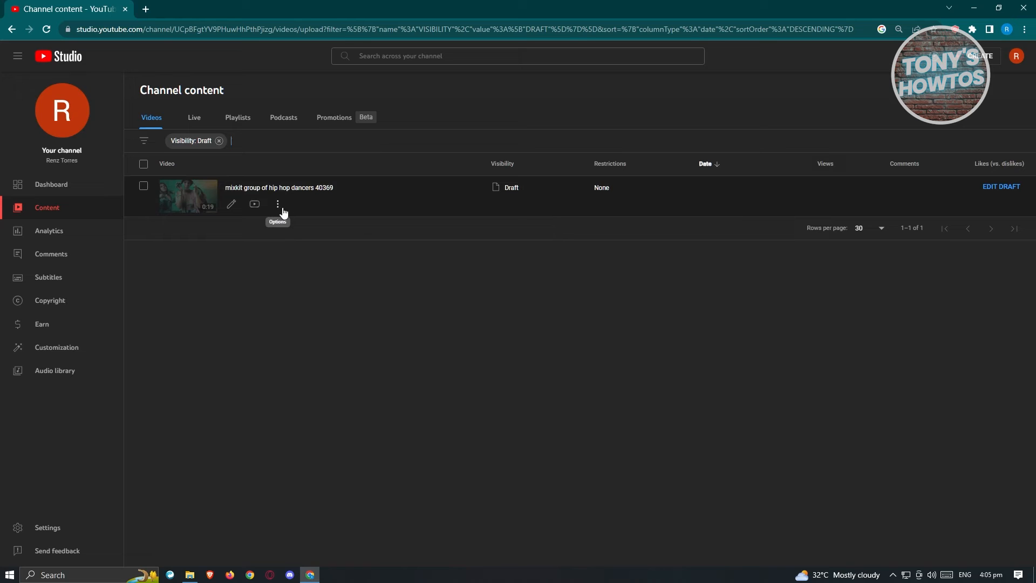
pyautogui.click(278, 204)
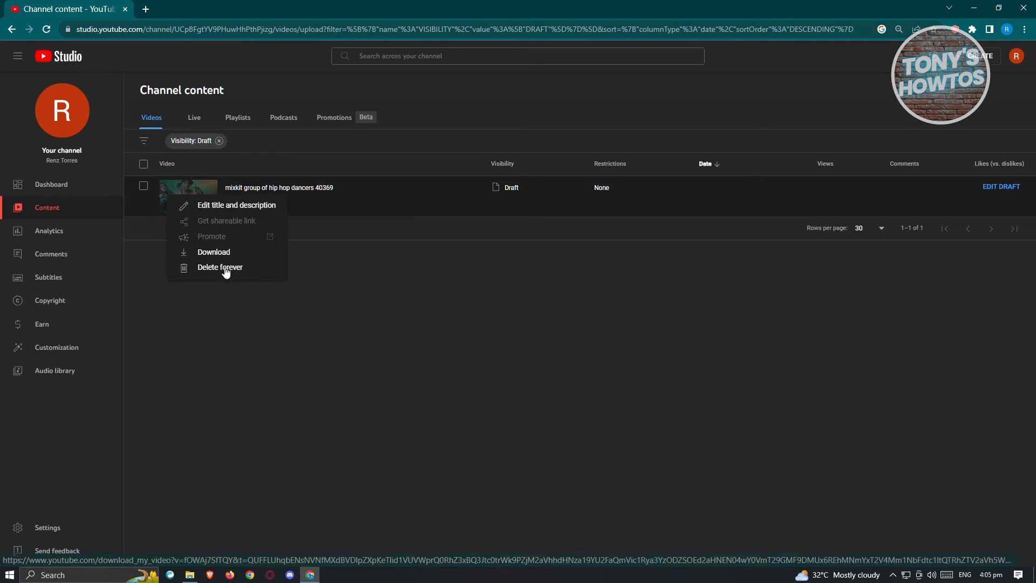
pyautogui.moveTo(253, 214)
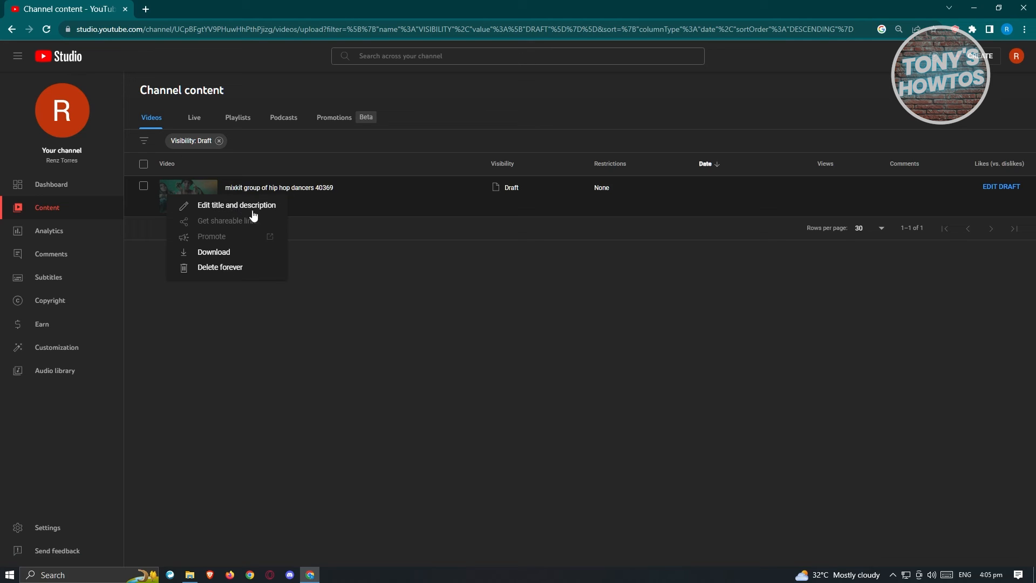
pyautogui.click(514, 315)
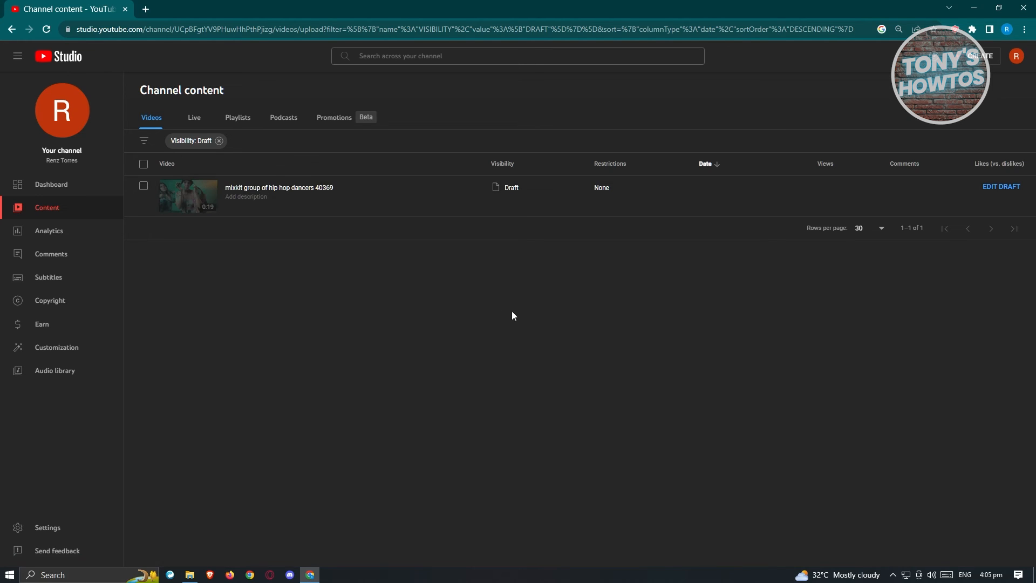